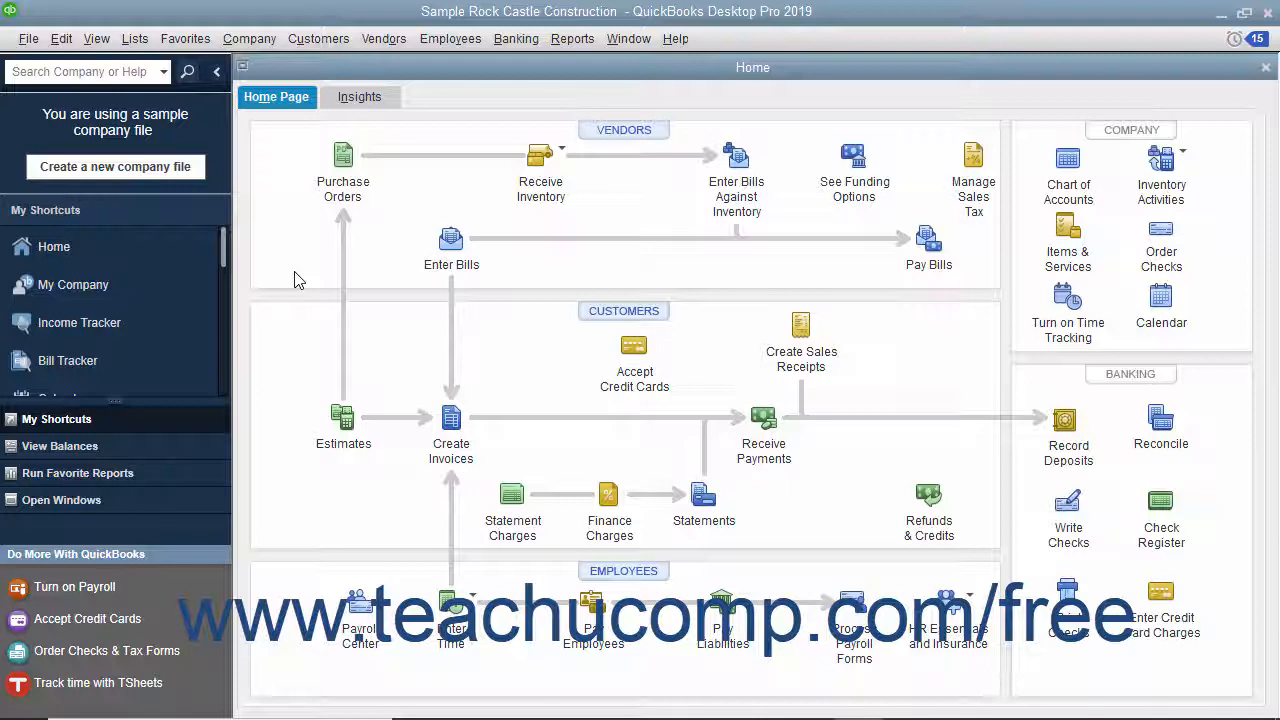
# Open a blank Enter Bills form from the Vendors menu
pyautogui.click(383, 38)
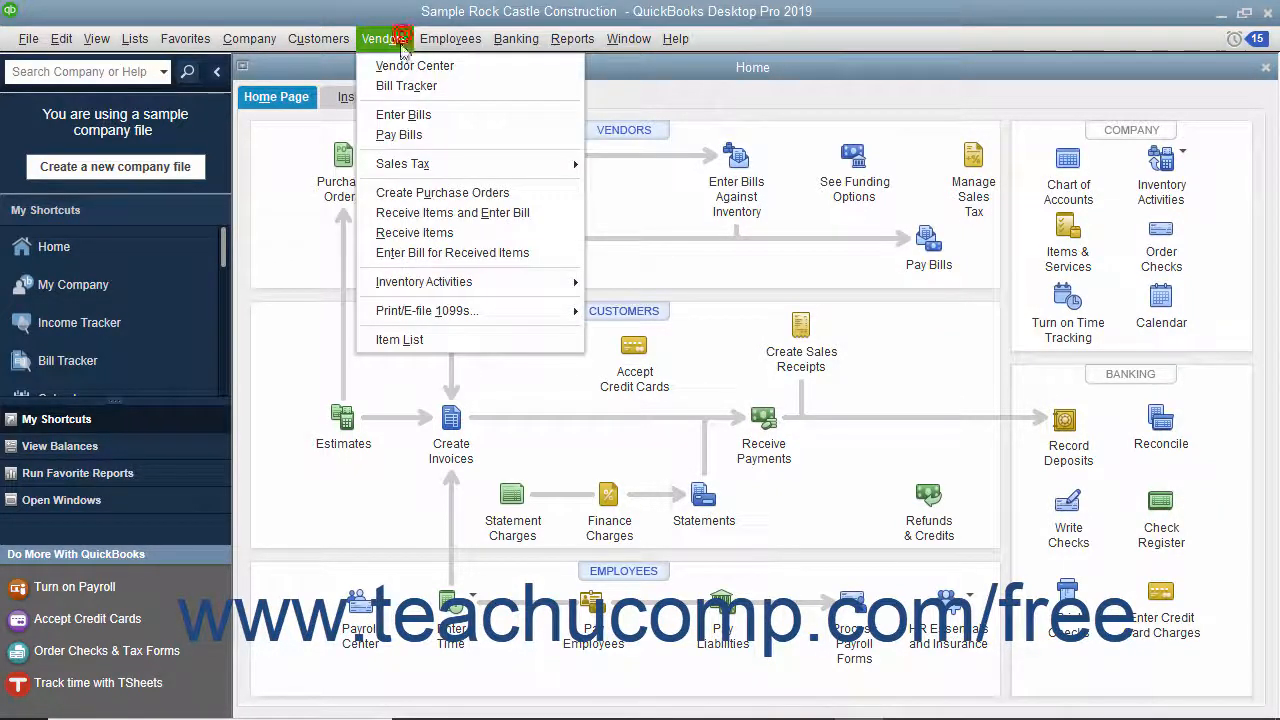
pyautogui.click(403, 114)
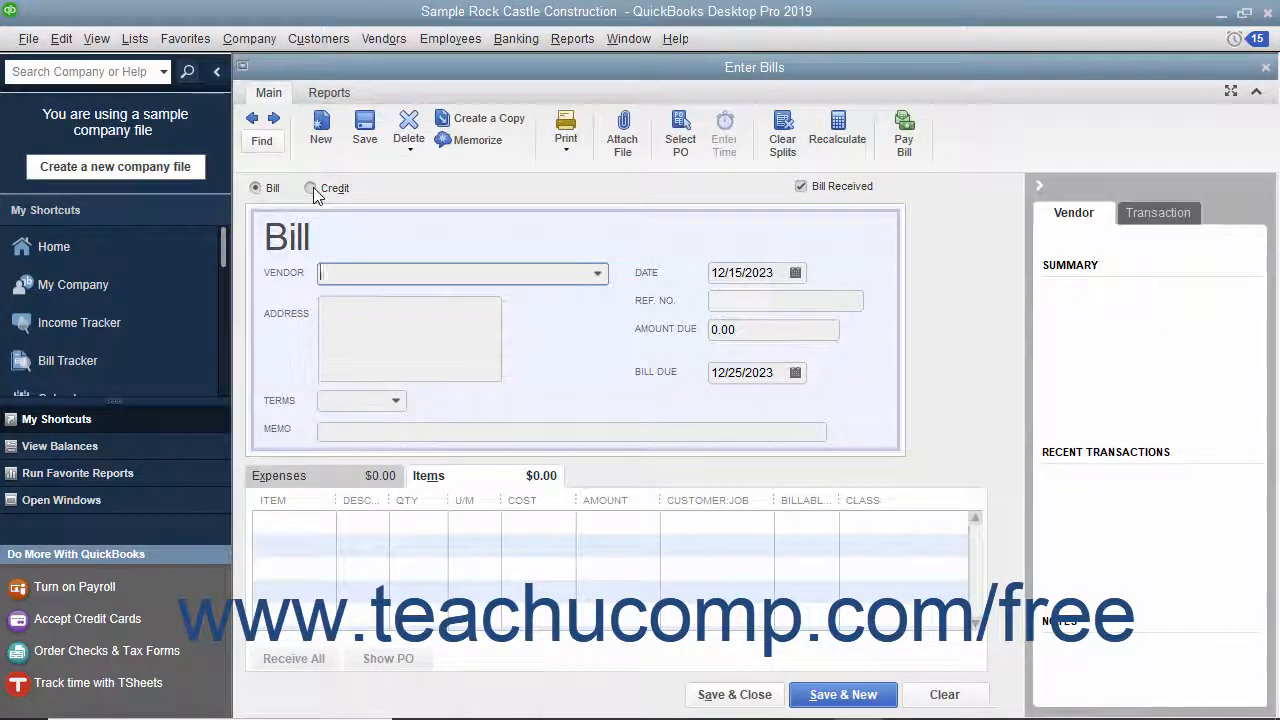
# Switch the Enter Bills form from Bill to Credit
pyautogui.click(311, 188)
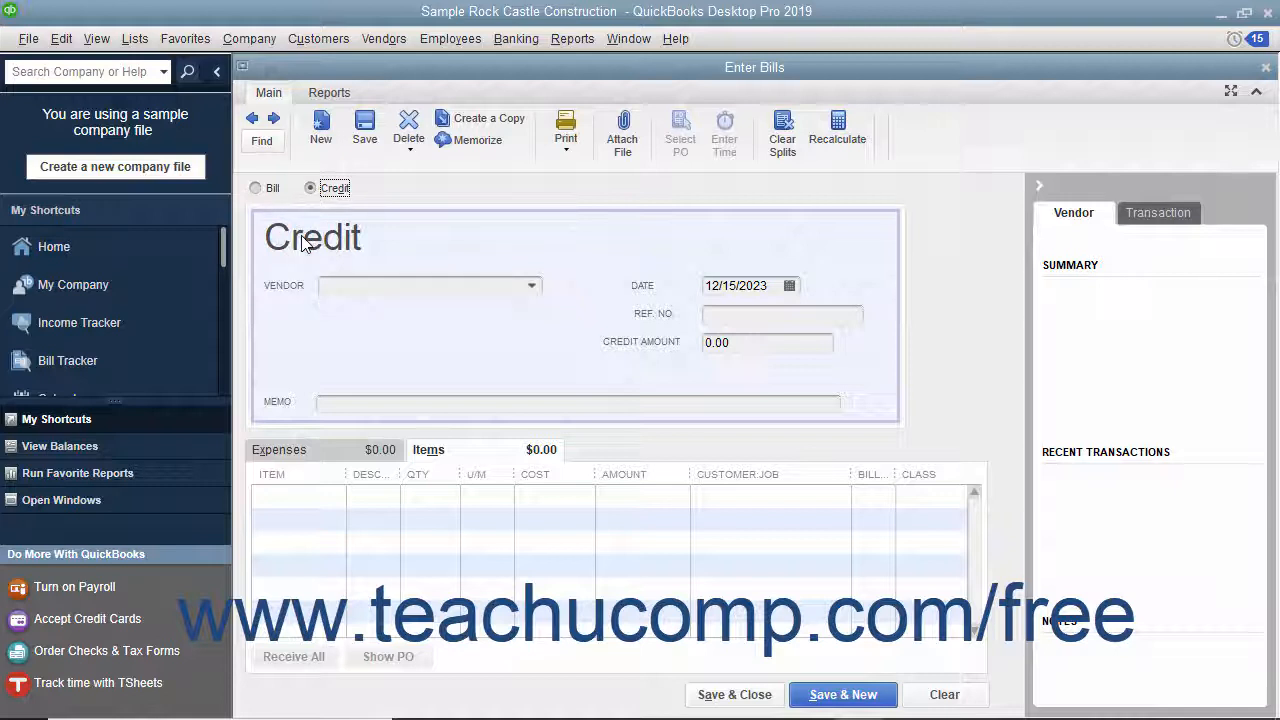
pyautogui.moveTo(540, 297)
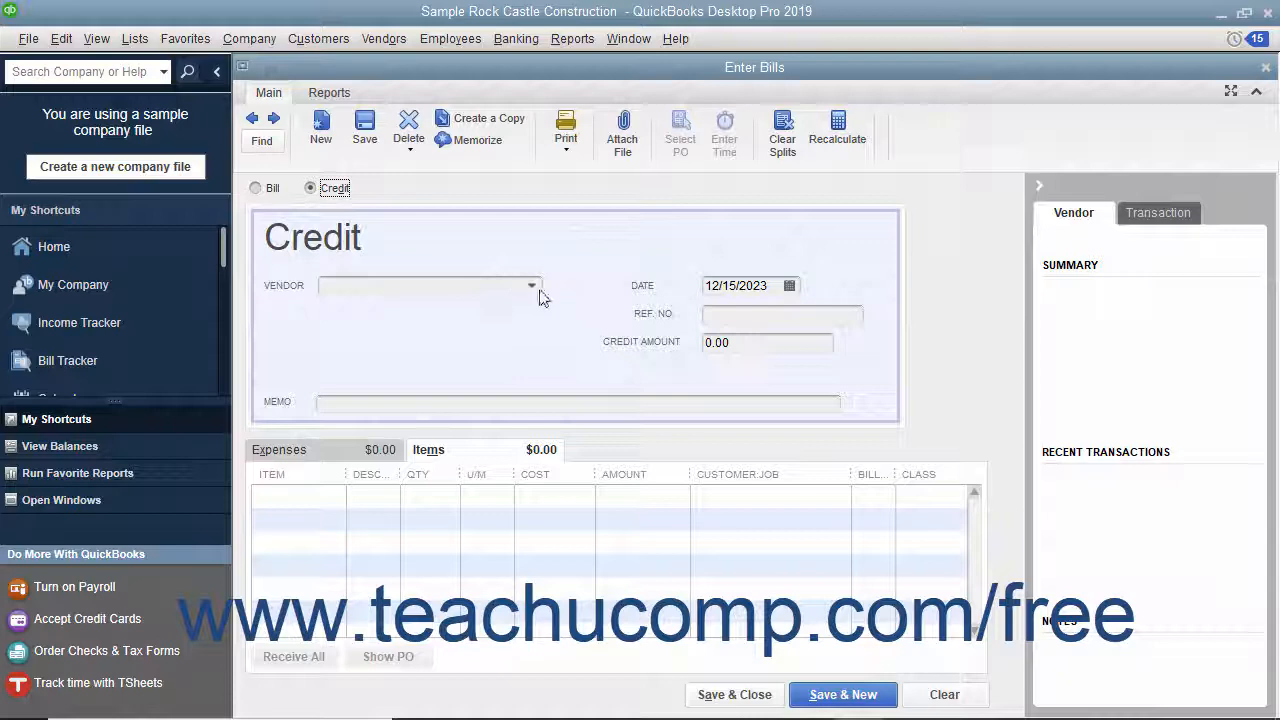
# Enter Bayshore Office Supply Co., ref CREDIT1215, 25.00, with 25 on 63000 Office Supplies
pyautogui.click(531, 285)
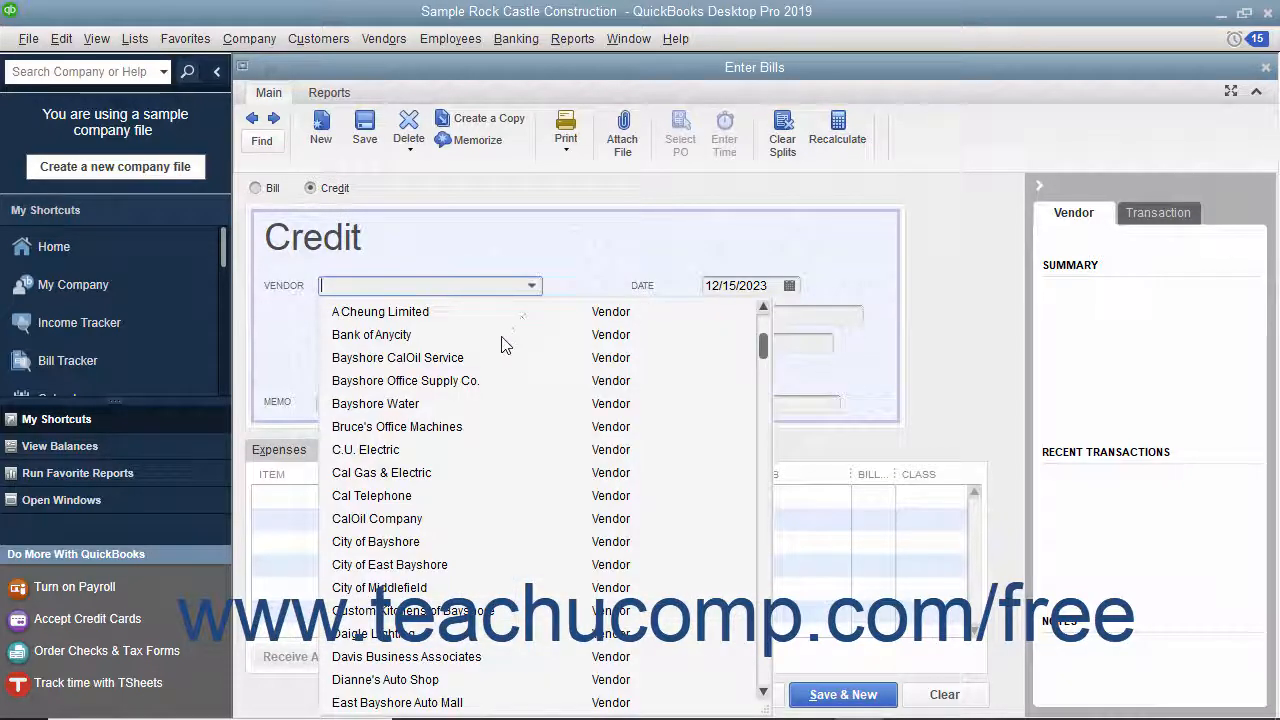
pyautogui.click(405, 380)
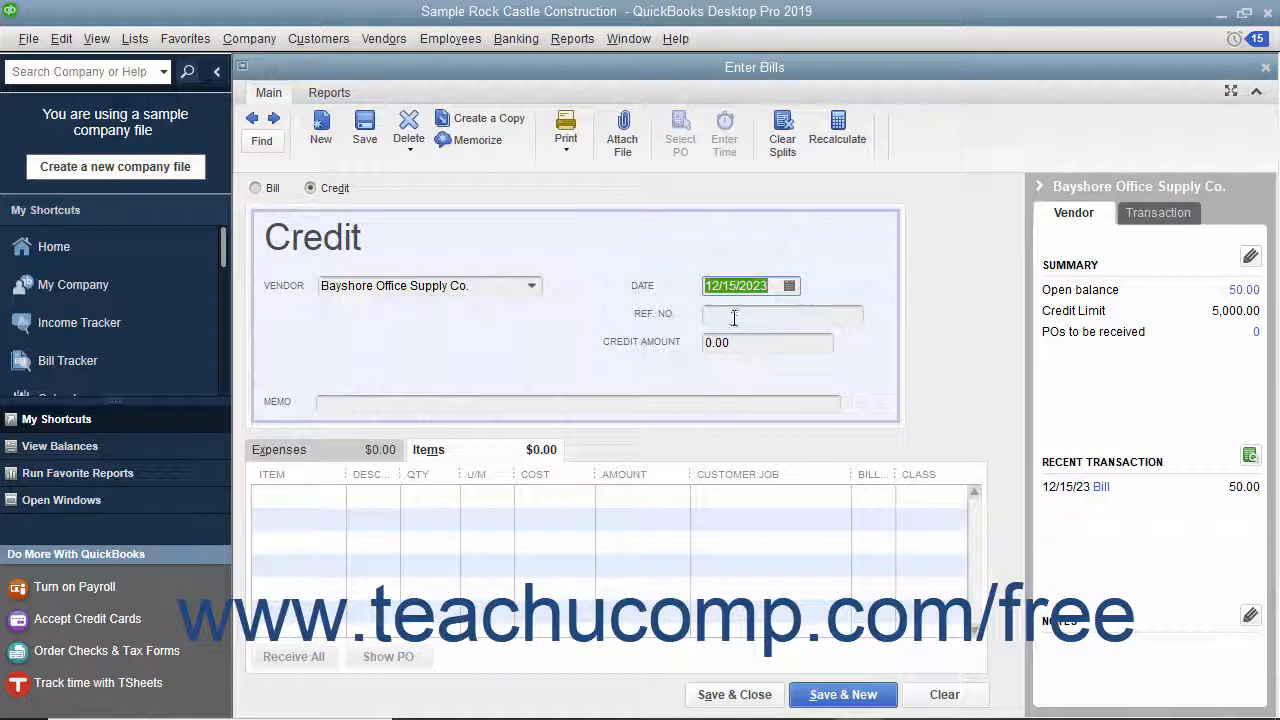
pyautogui.write('CREDIT1215')
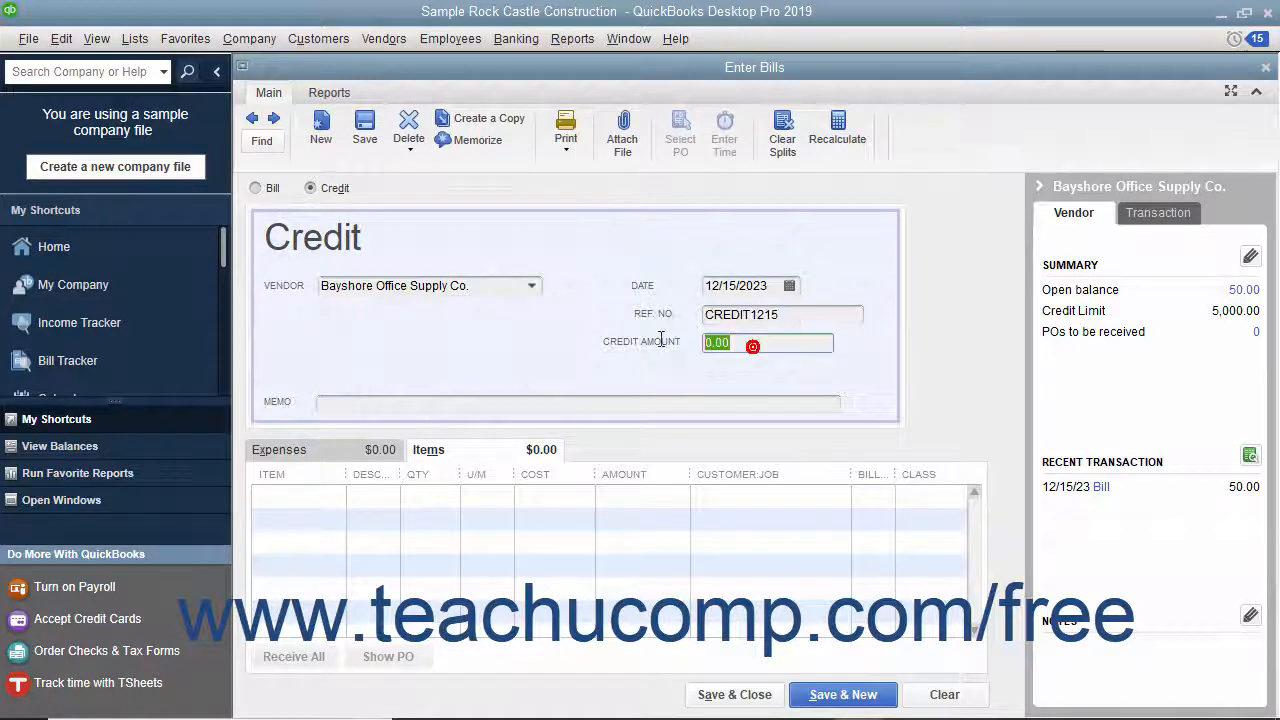
pyautogui.write('25')
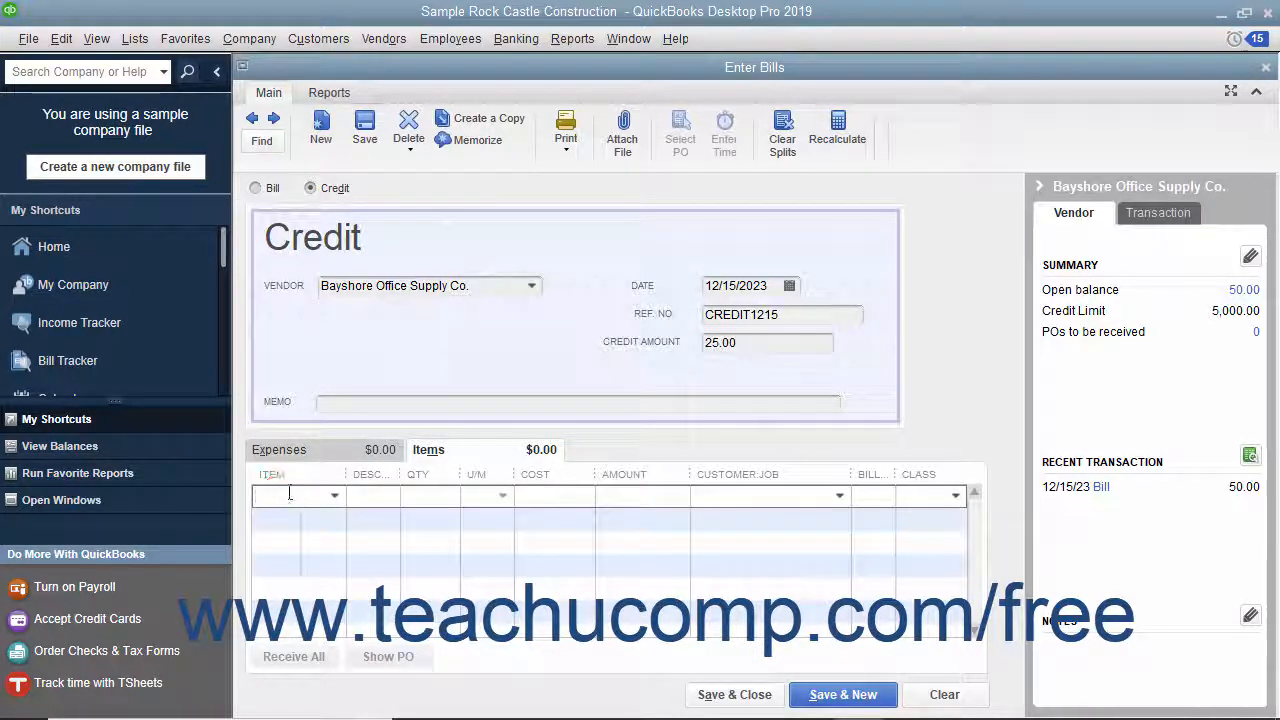
pyautogui.click(279, 449)
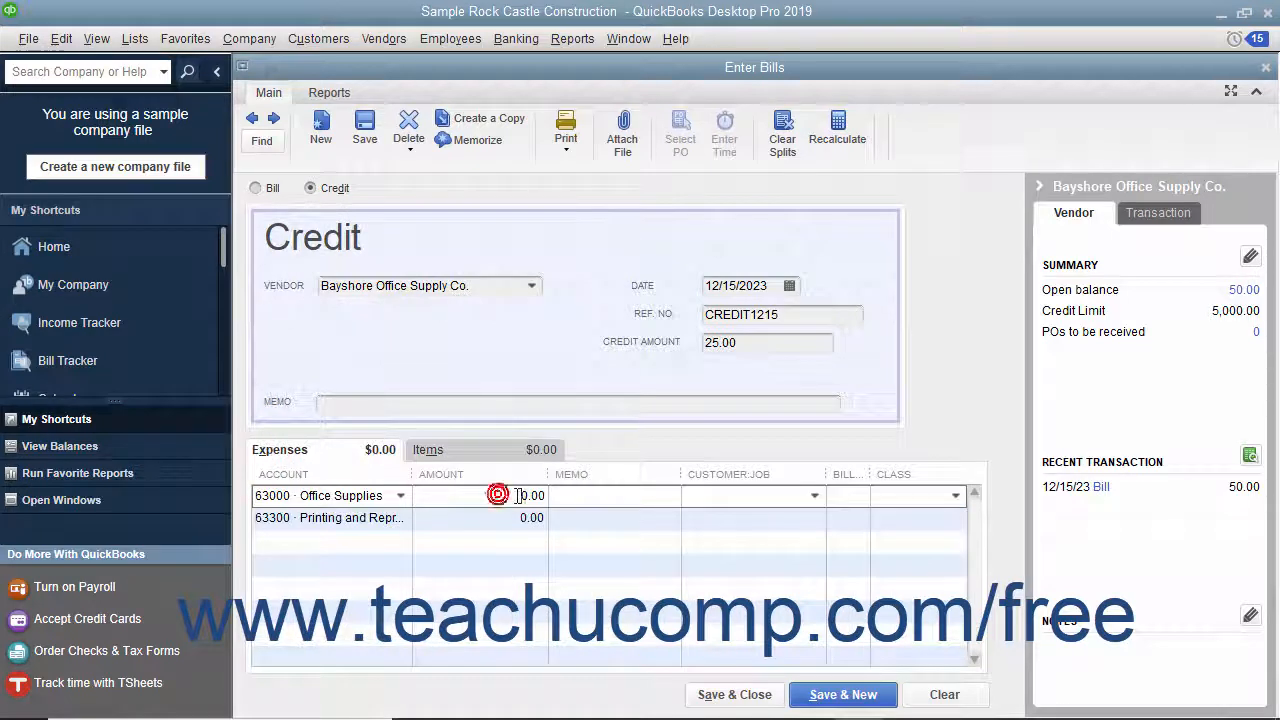
pyautogui.write('25')
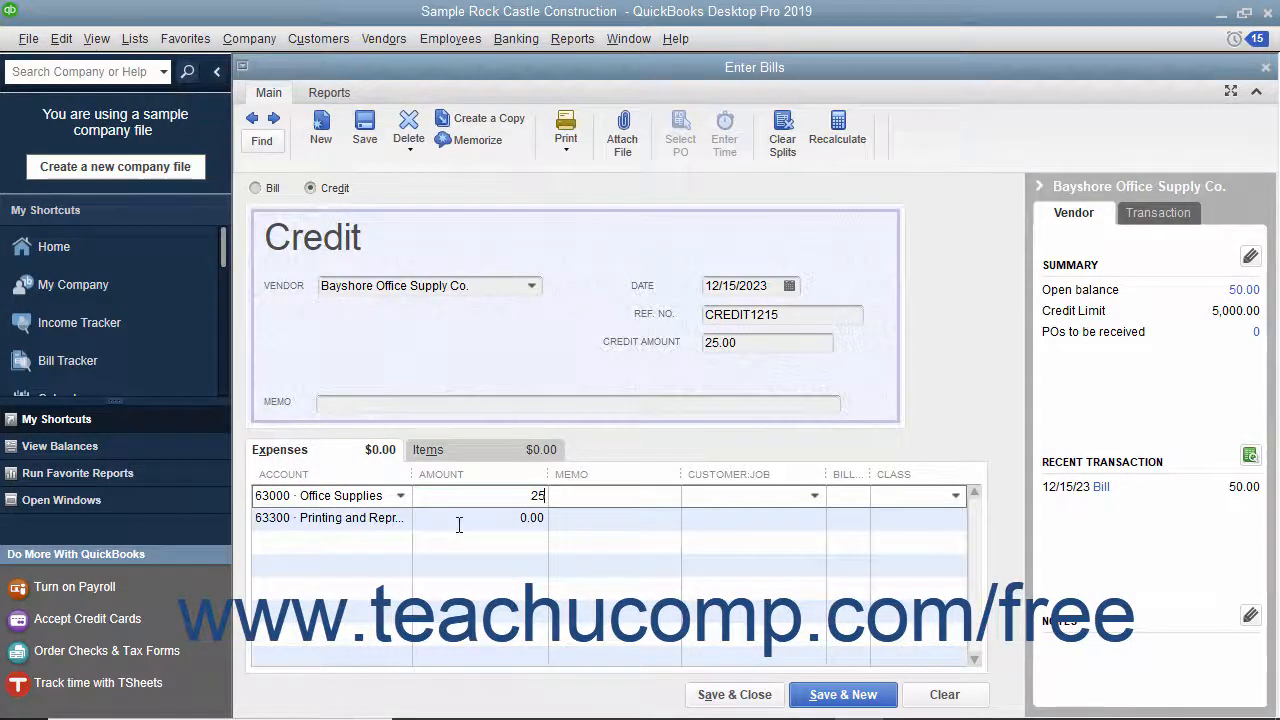